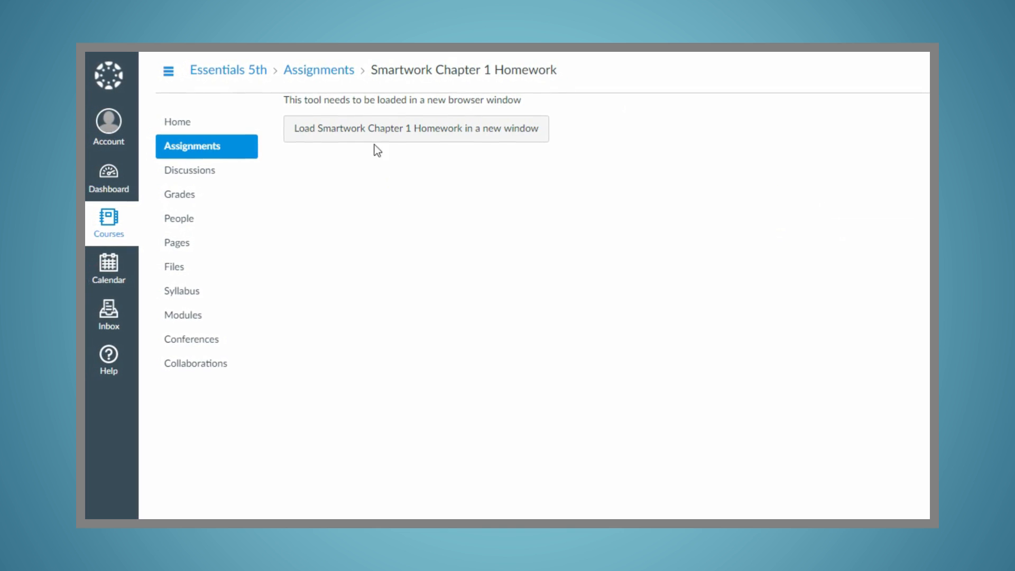
Load the Smartwork Chapter 1 Homework in a new window to reach Norton registration.
{"action": "left_click", "coordinate": [415, 128]}
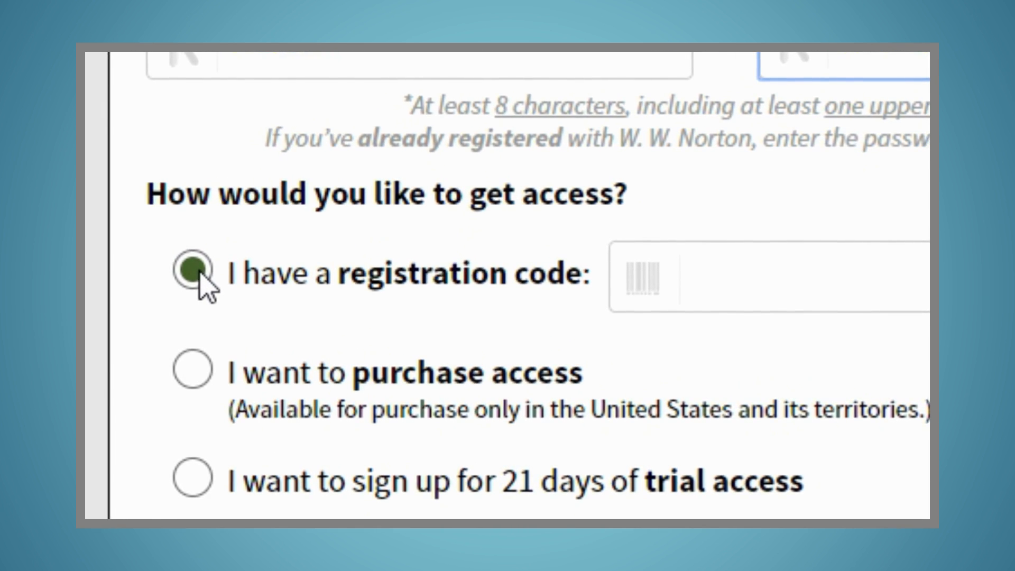
Choose 'I want to purchase access' and show the purchasing options.
{"action": "scroll", "scroll_direction": "down", "scroll_amount": 3}
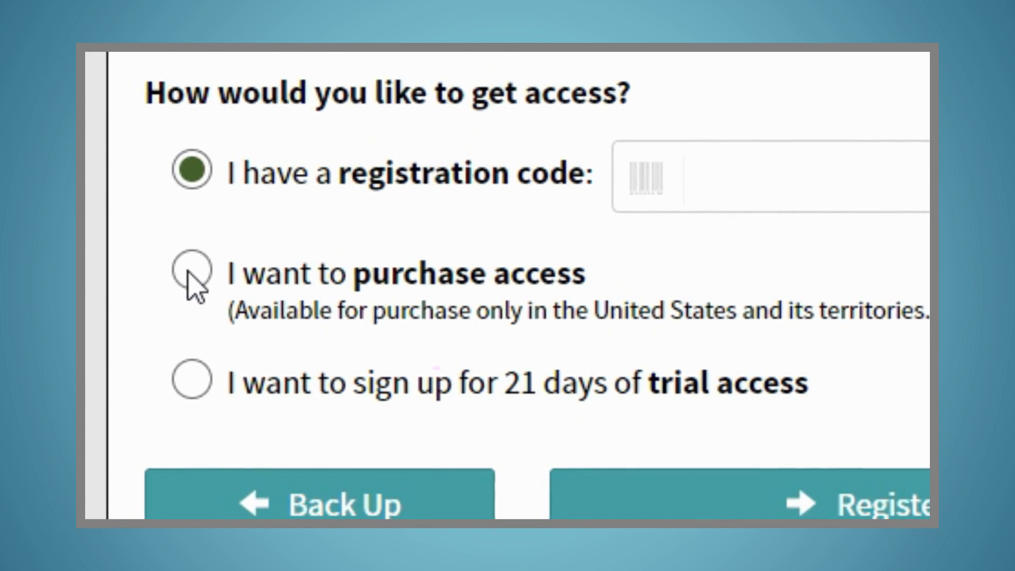
{"action": "left_click", "coordinate": [194, 275]}
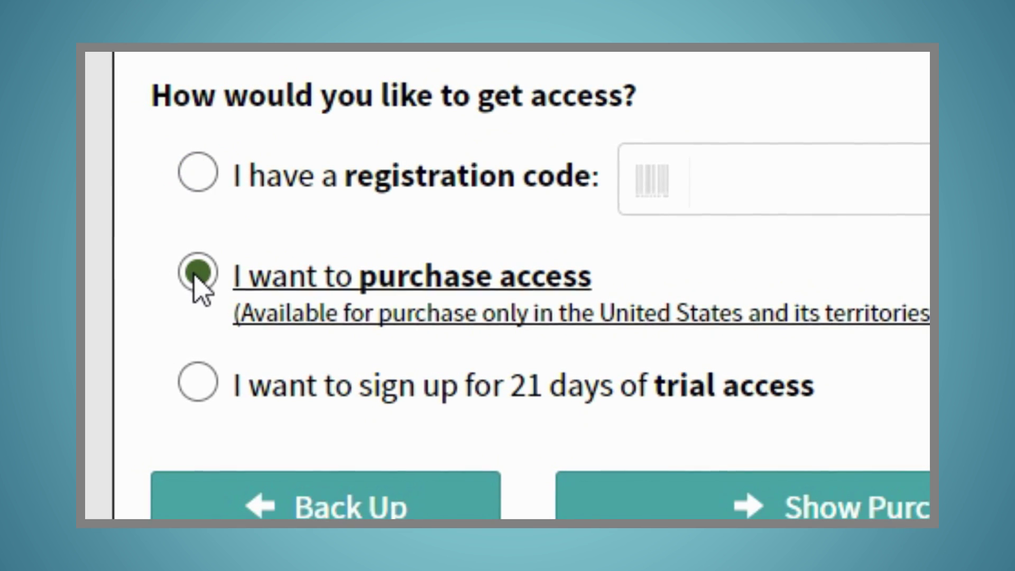
{"action": "scroll", "scroll_direction": "down", "scroll_amount": 3}
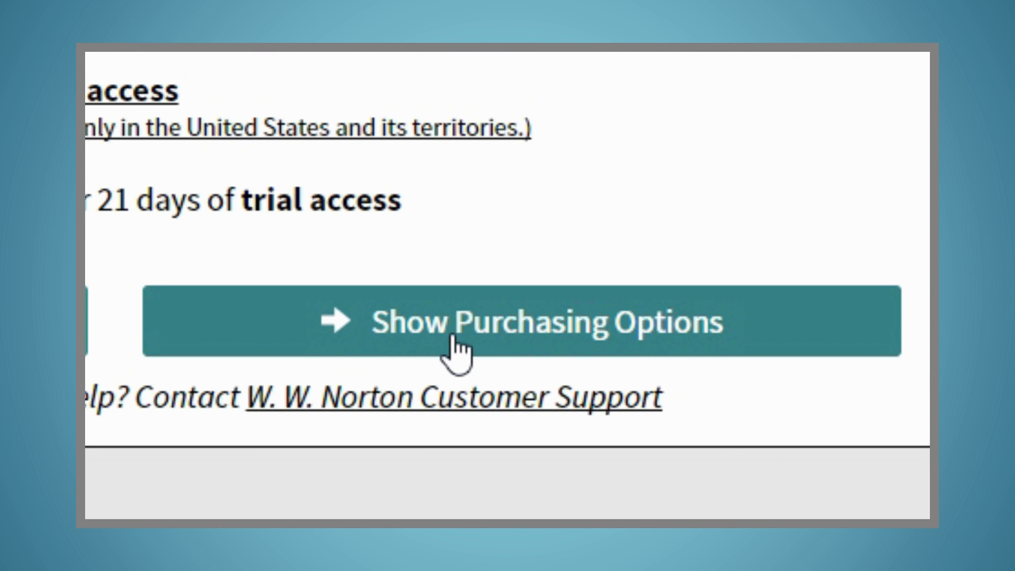
{"action": "left_click", "coordinate": [462, 325]}
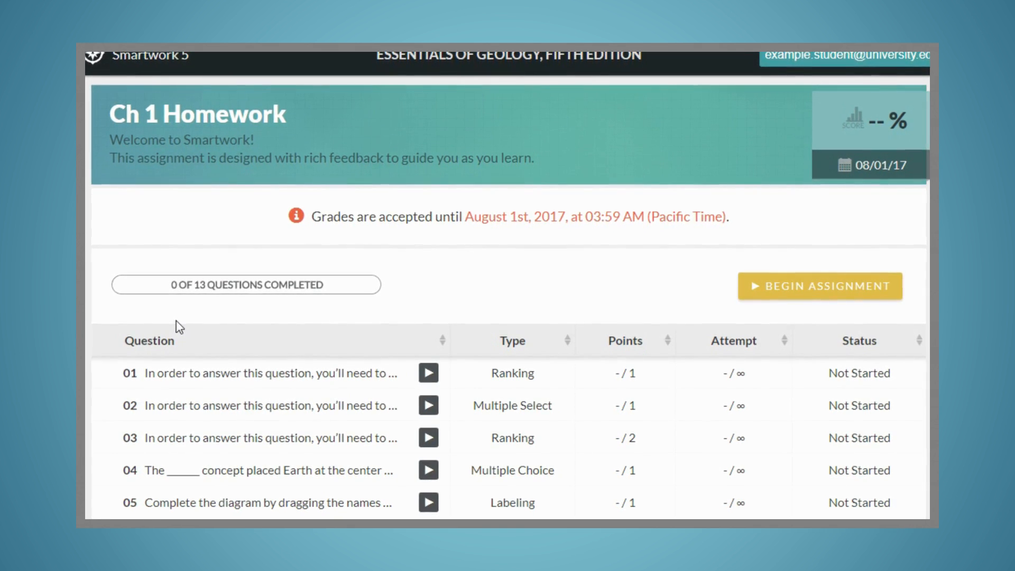
Start question 04, the Earth-centered concept question, from the Ch 1 list.
{"action": "scroll", "scroll_direction": "down", "scroll_amount": 3}
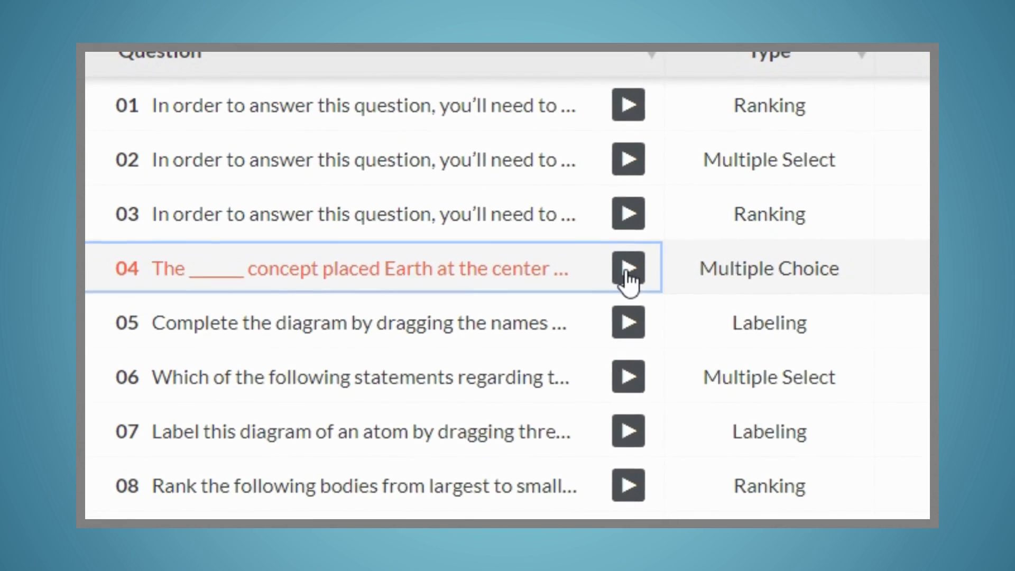
{"action": "left_click", "coordinate": [628, 268]}
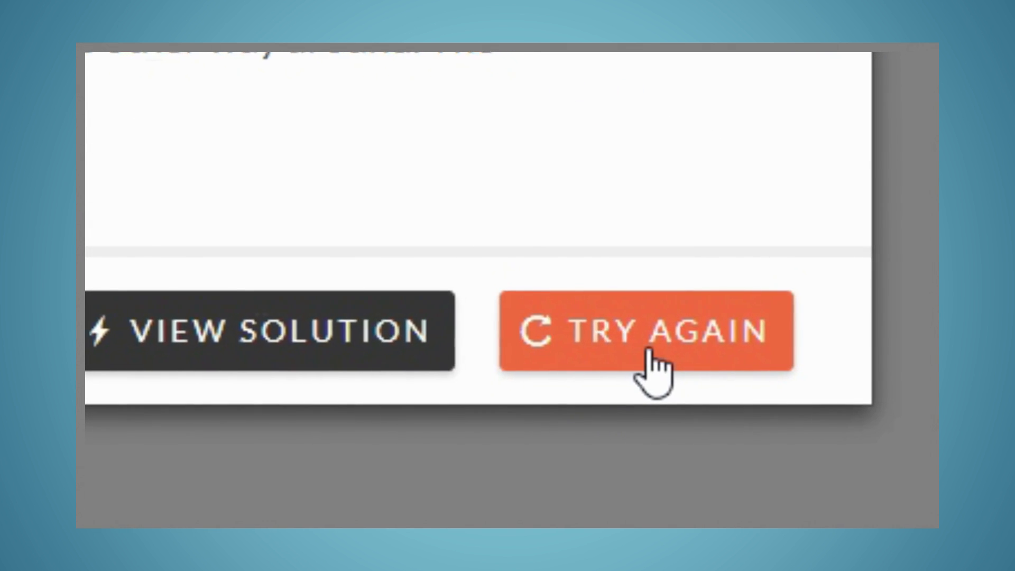
Try again on question 04 after the incorrect first attempt.
{"action": "left_click", "coordinate": [645, 331]}
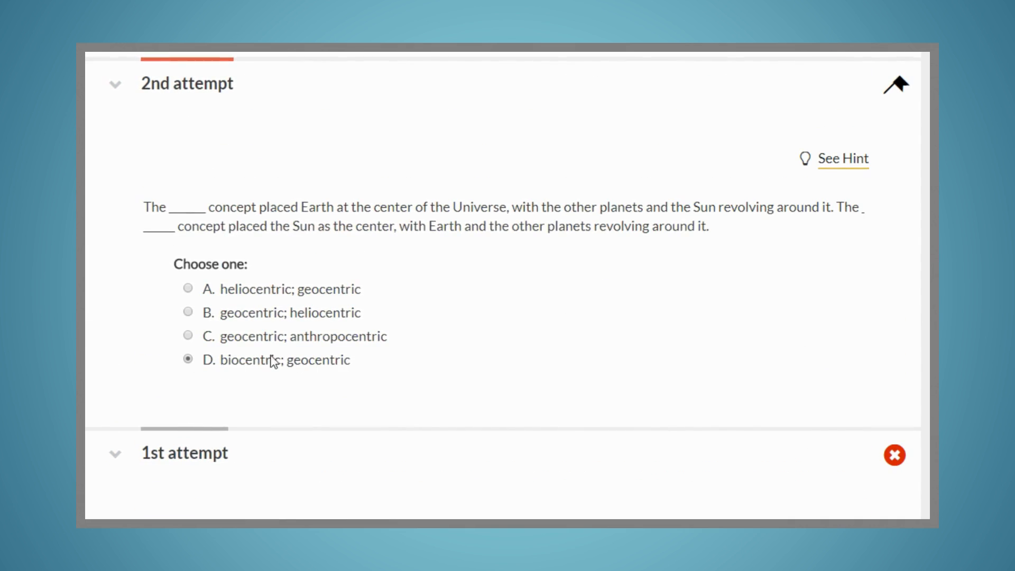